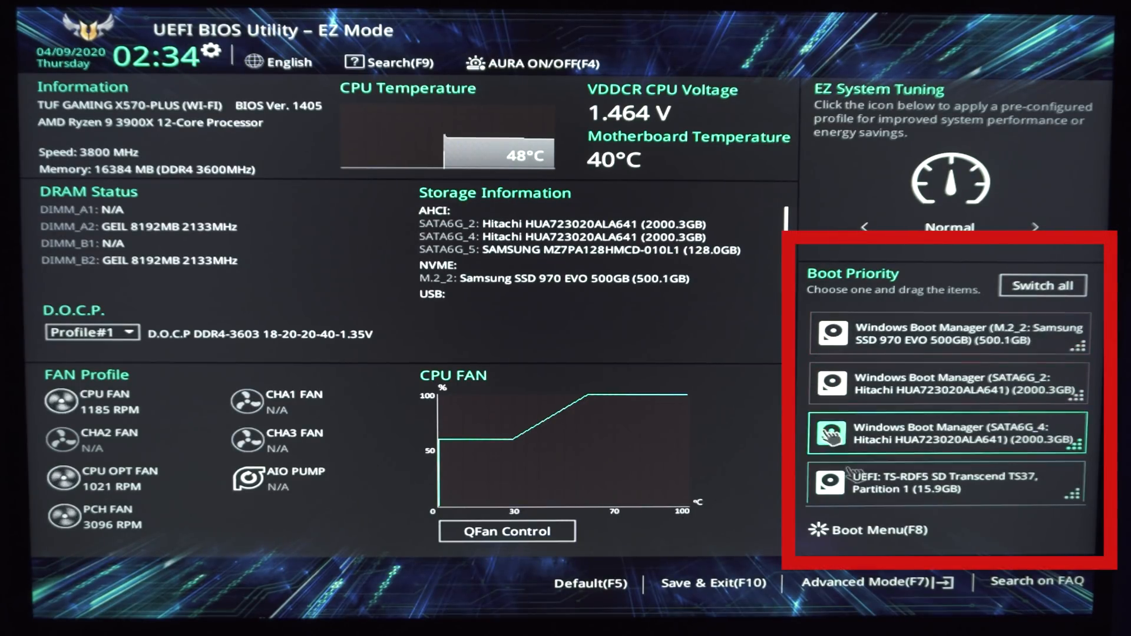
mouse_move(747, 392)
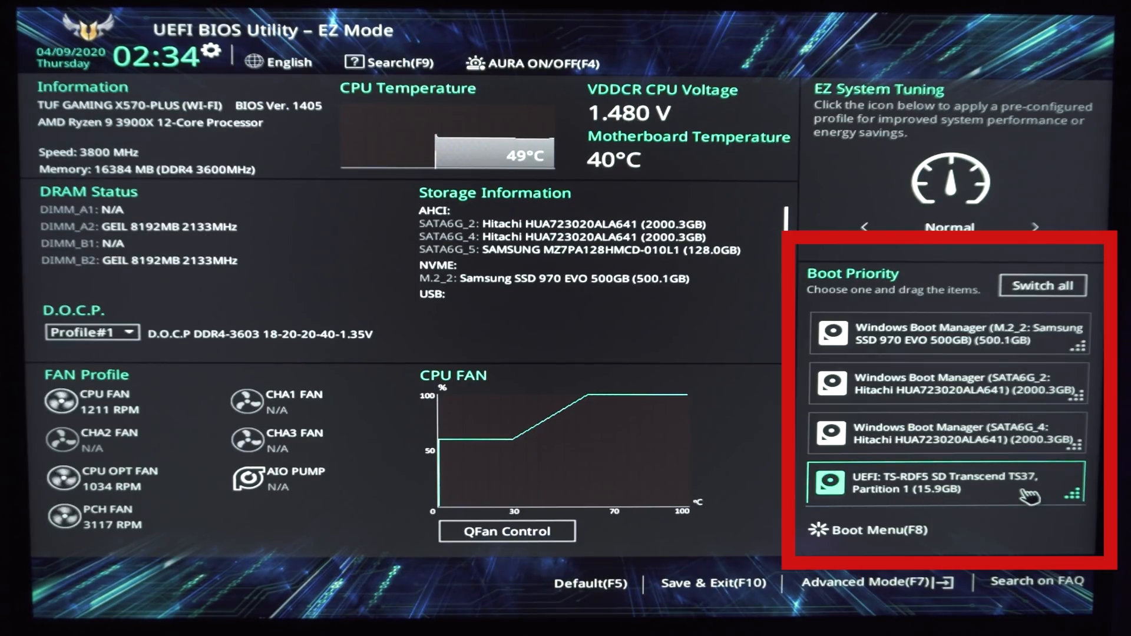
Step: Drag the UEFI TS-RDF5 Transcend SD entry to the top of Boot Priority
drag(948, 486, 948, 379)
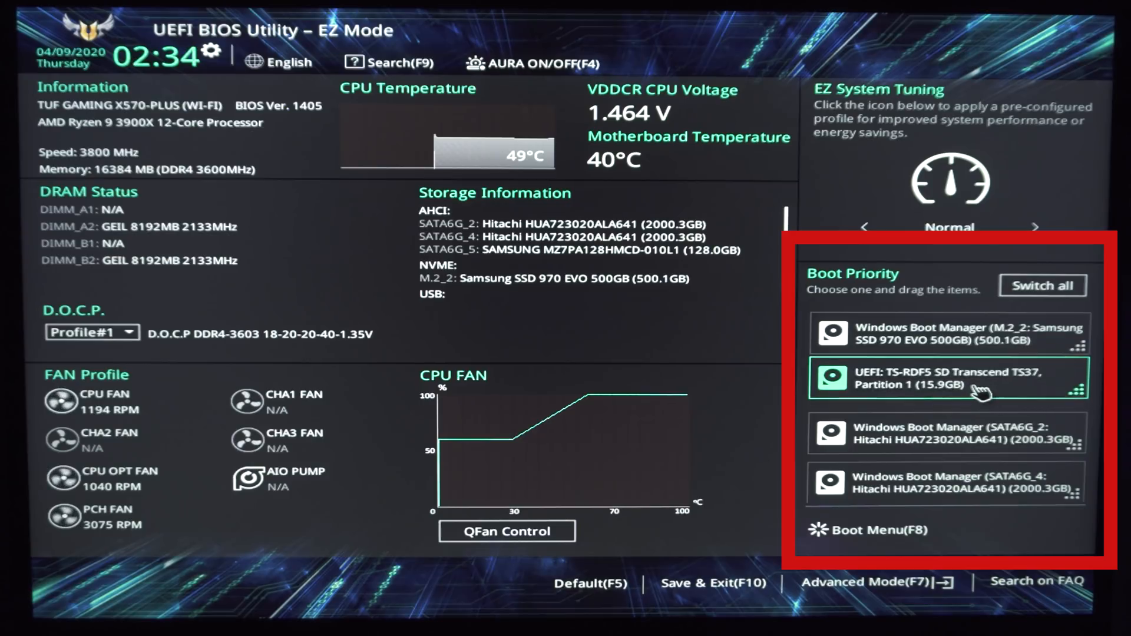
drag(974, 389, 974, 334)
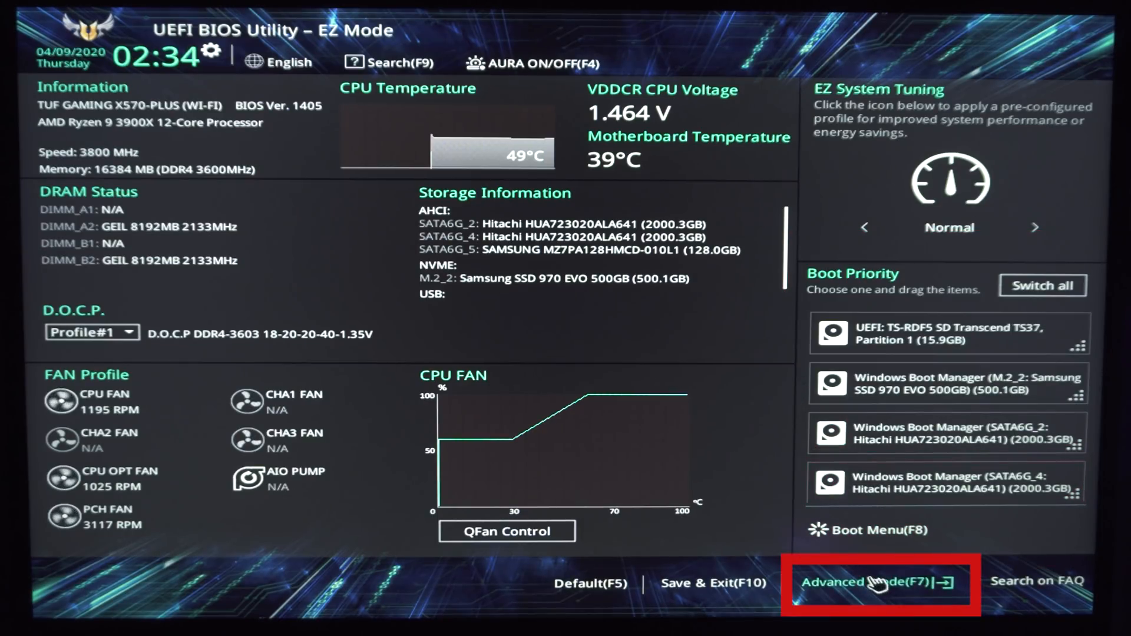
Step: Switch to Advanced Mode, then confirm Save & reset to reboot from the Transcend drive
click(852, 582)
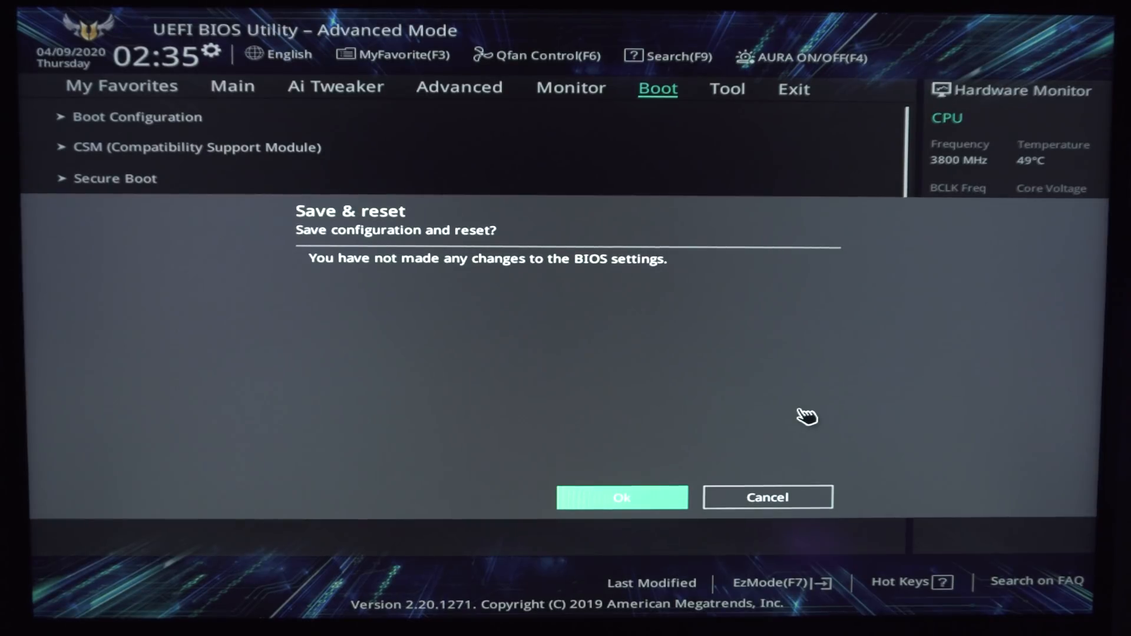
mouse_move(622, 497)
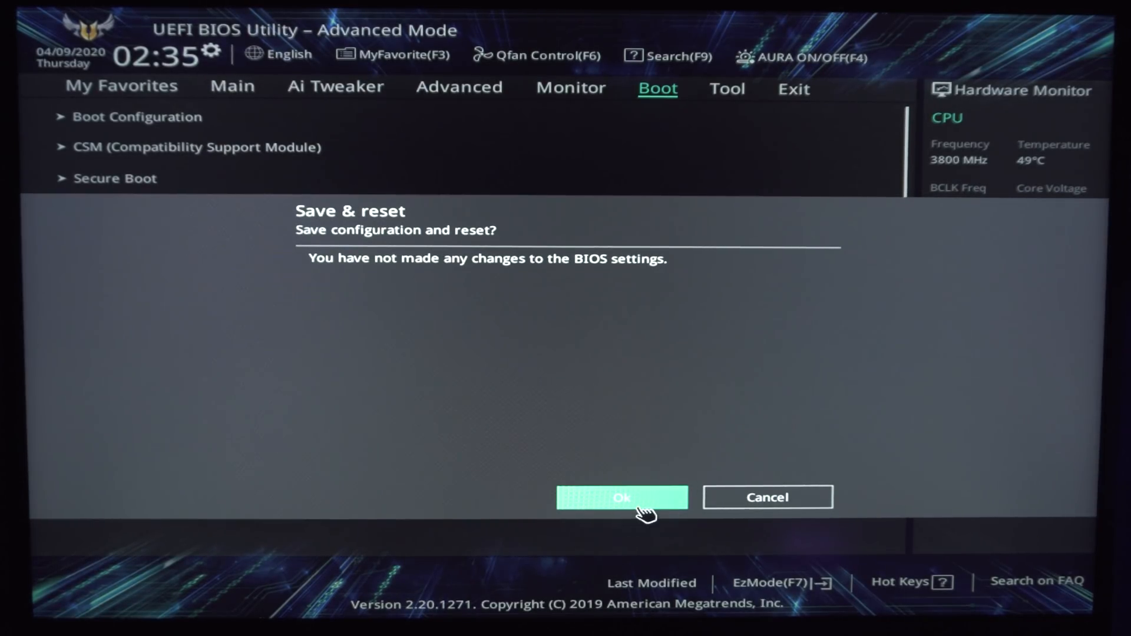
click(622, 497)
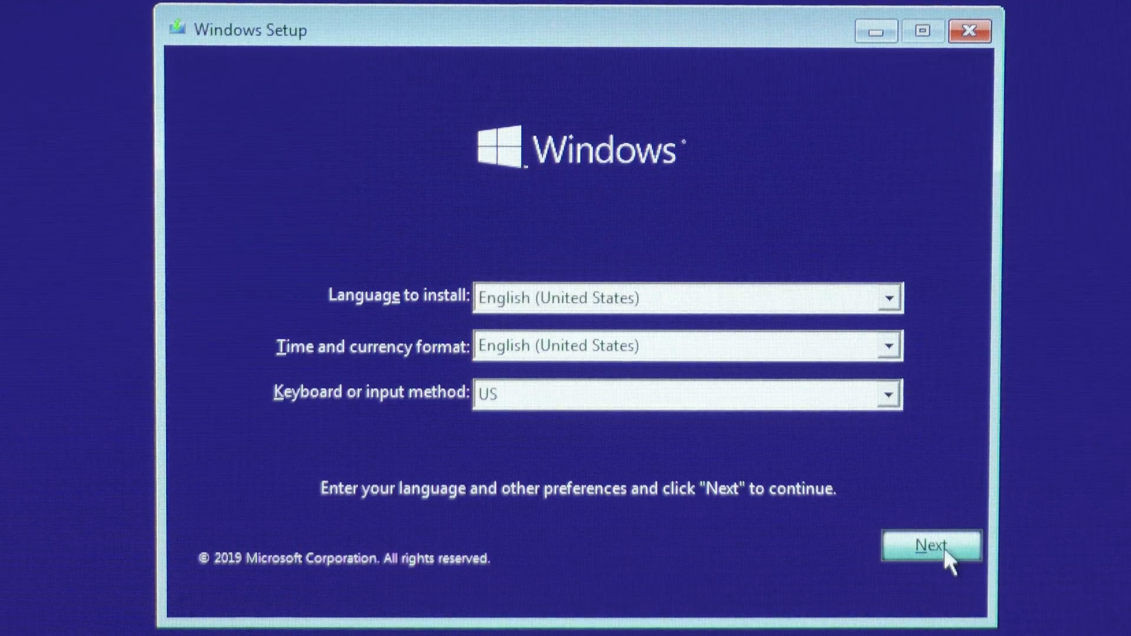
Step: Keep the default language, skip the product key, choose Windows 10 Pro and accept the license
click(931, 545)
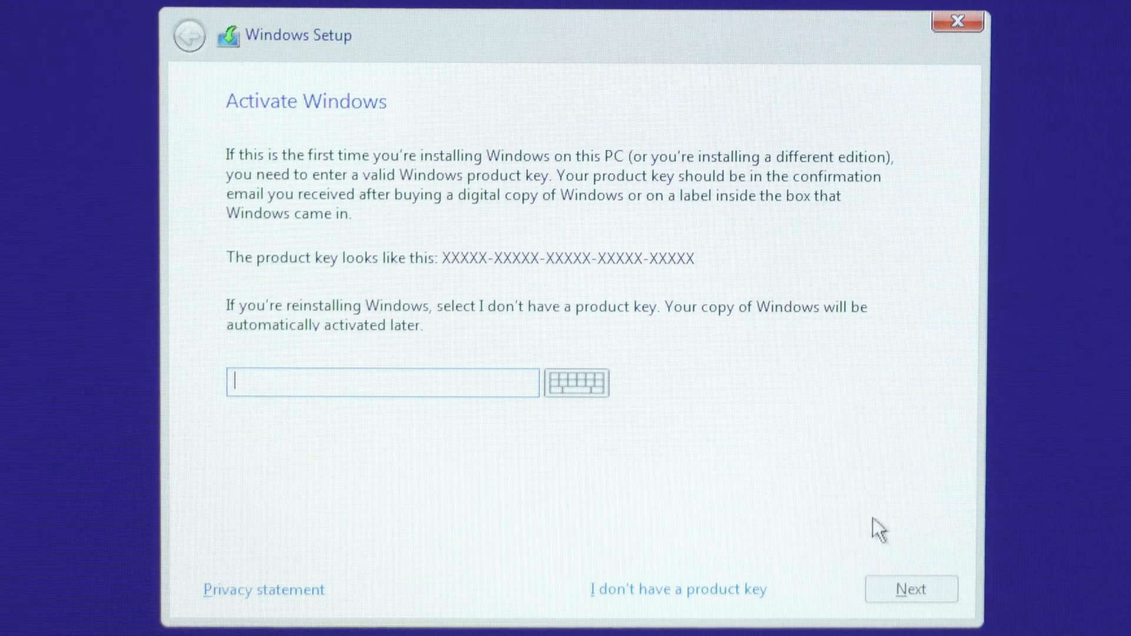
click(677, 590)
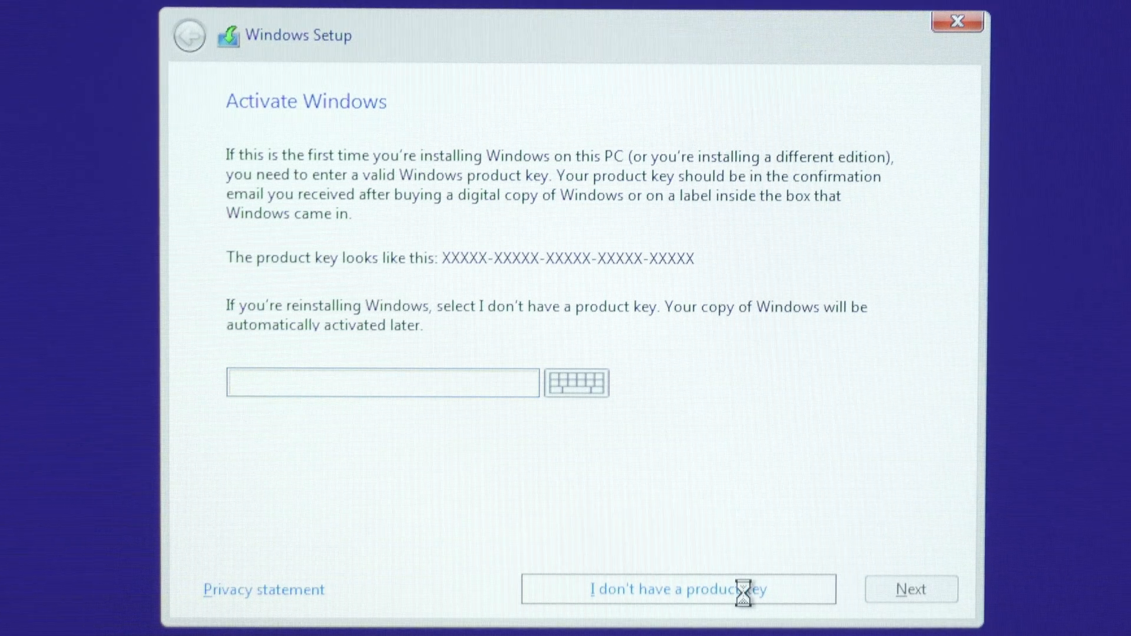
click(677, 589)
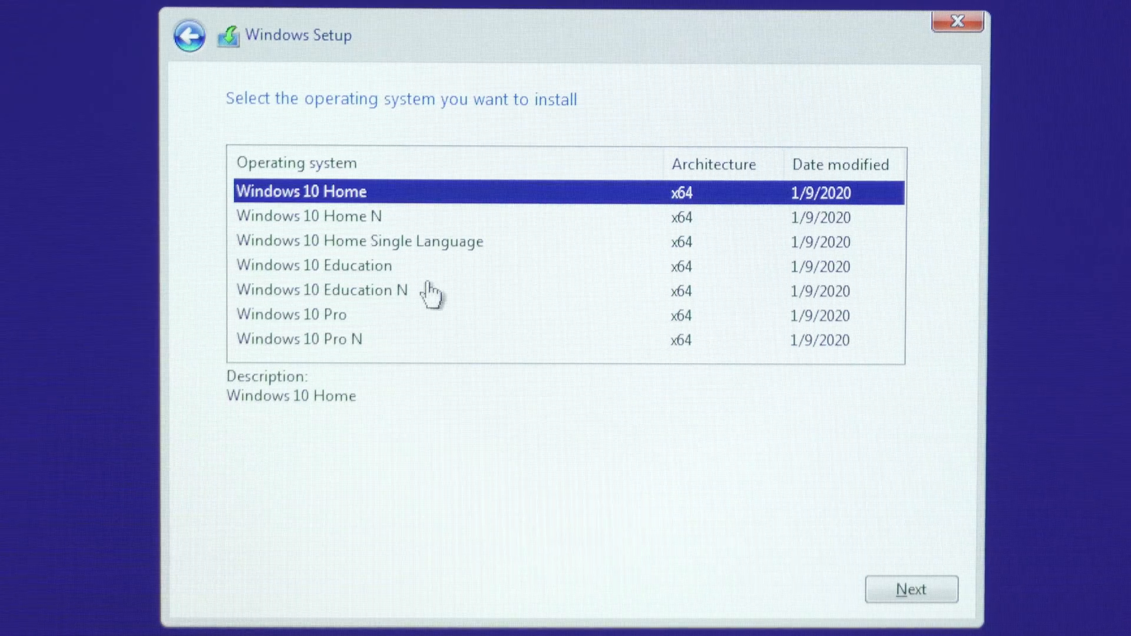
click(291, 314)
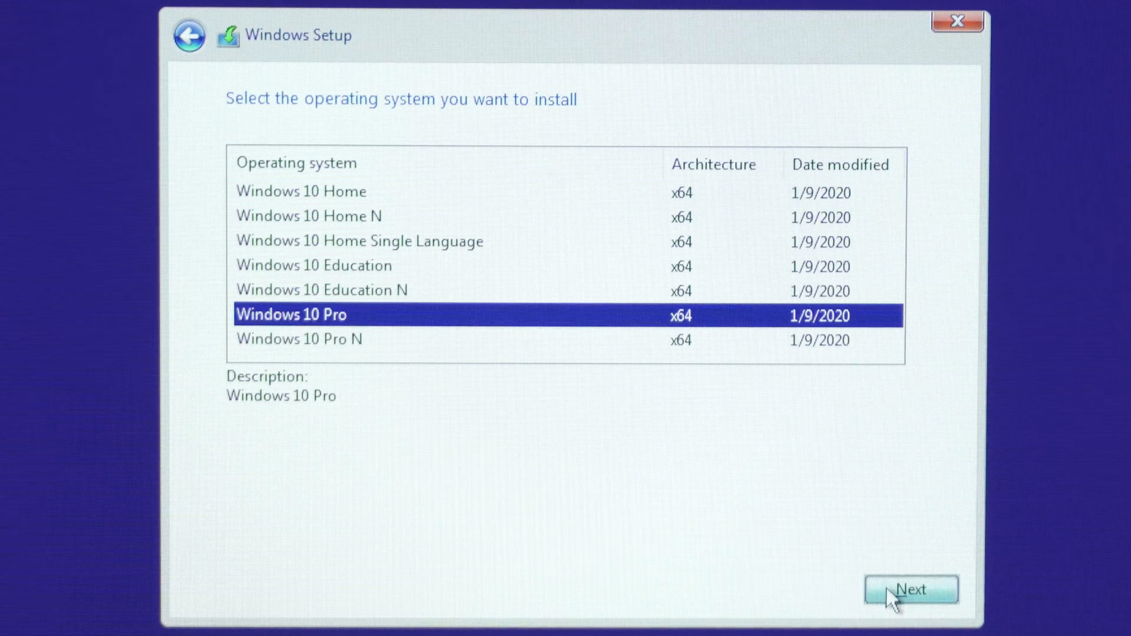
click(910, 589)
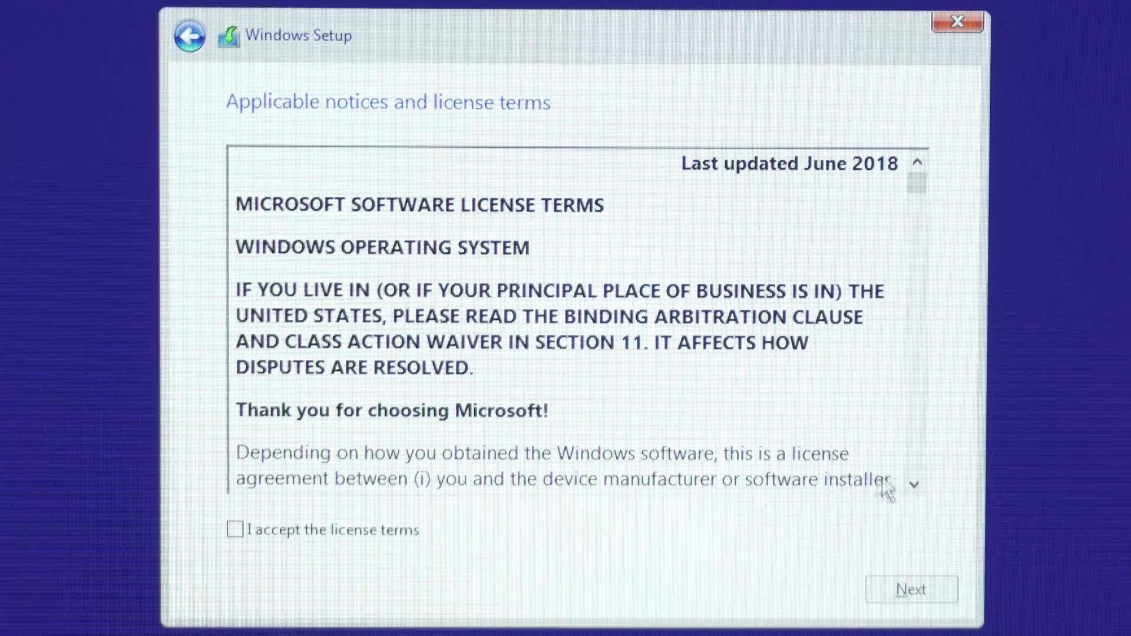
click(234, 529)
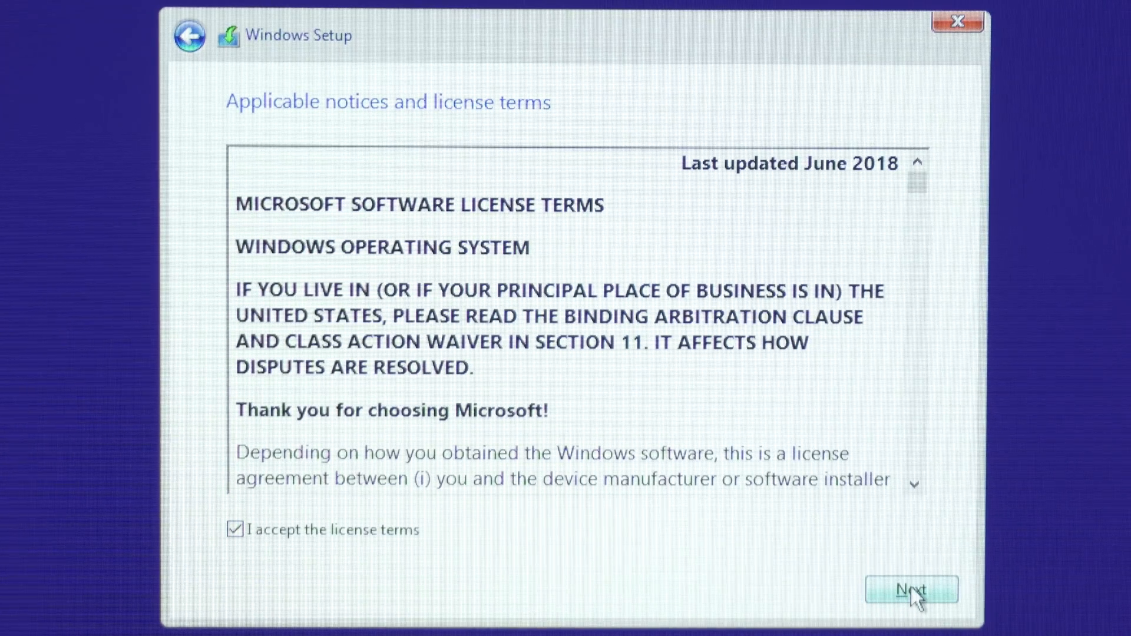
Step: Choose a custom Windows-only install and target Drive 3 Partition 4 (465.1 GB primary)
click(910, 589)
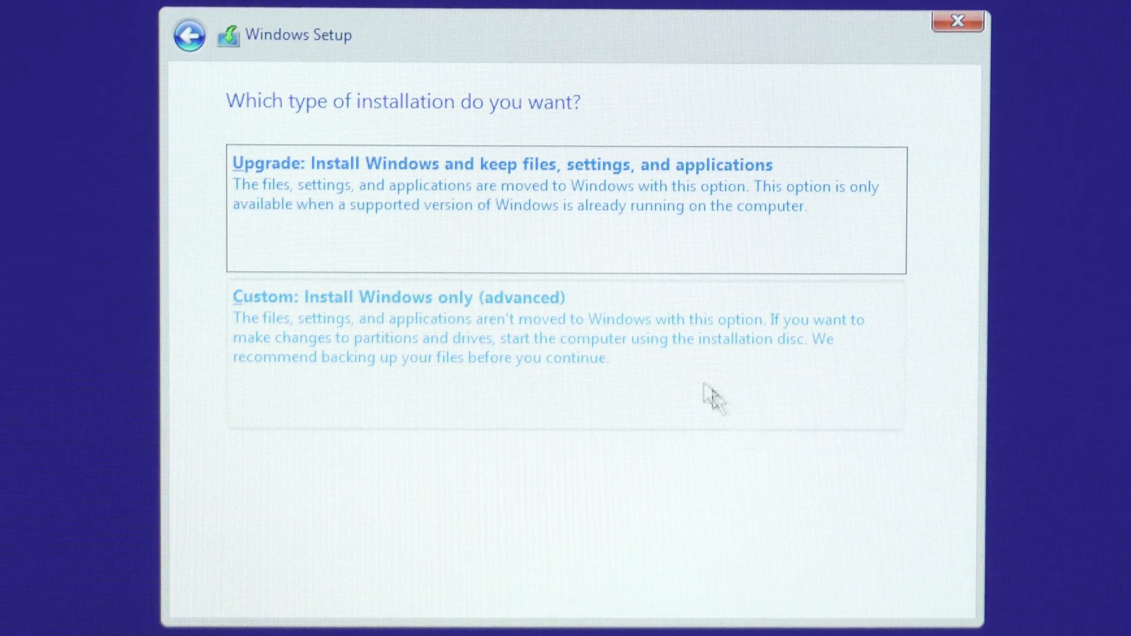
click(398, 297)
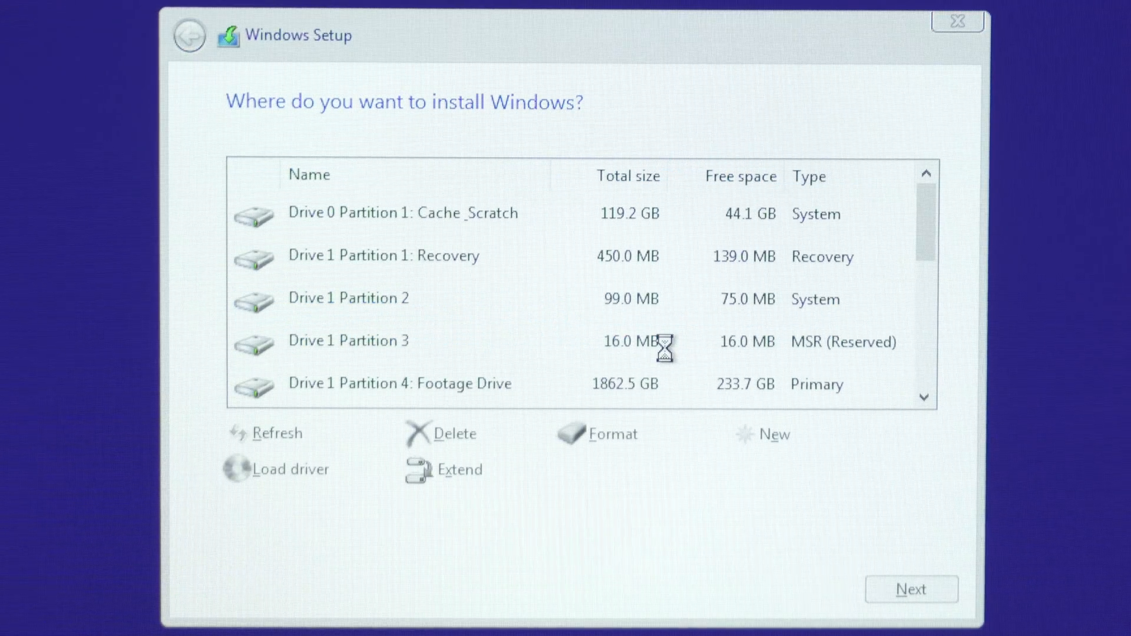
click(433, 383)
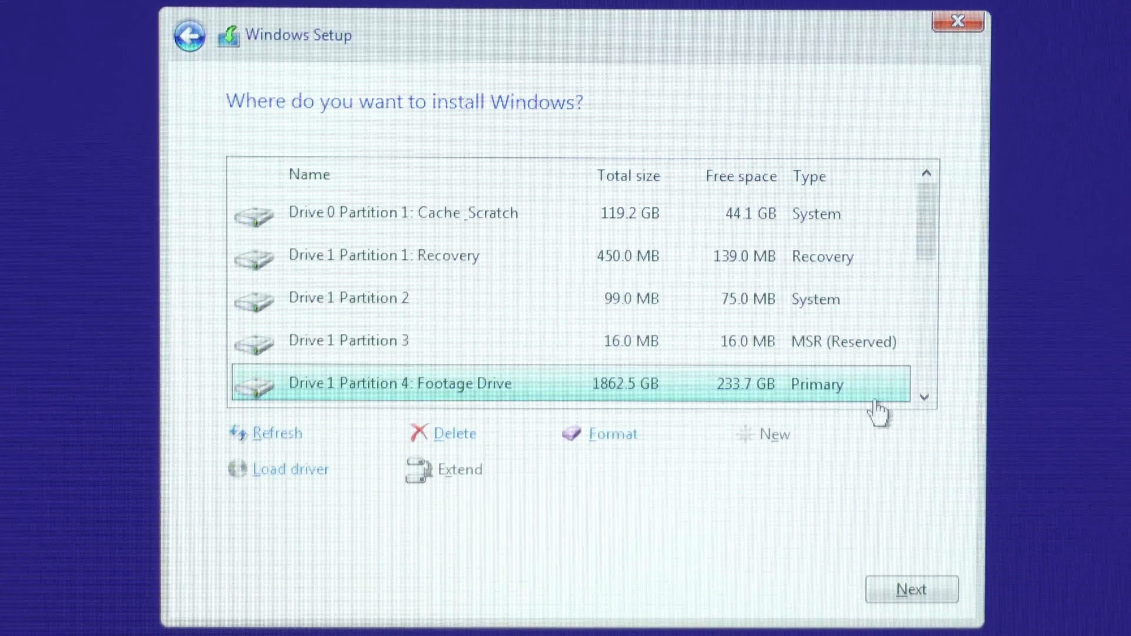
scroll(down, 3)
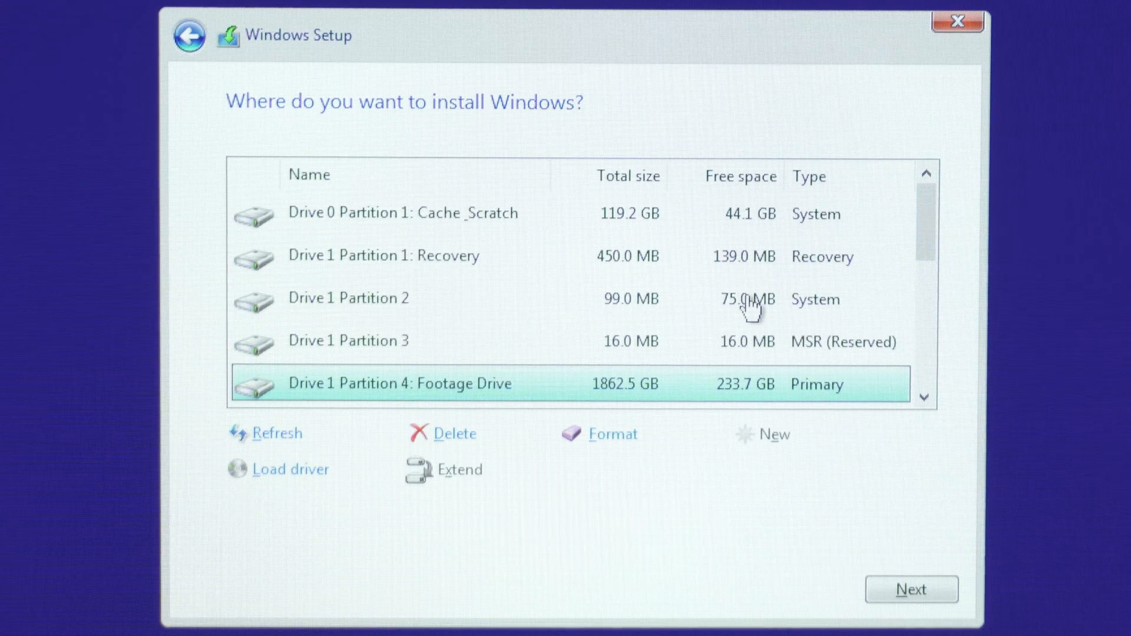
mouse_move(588, 332)
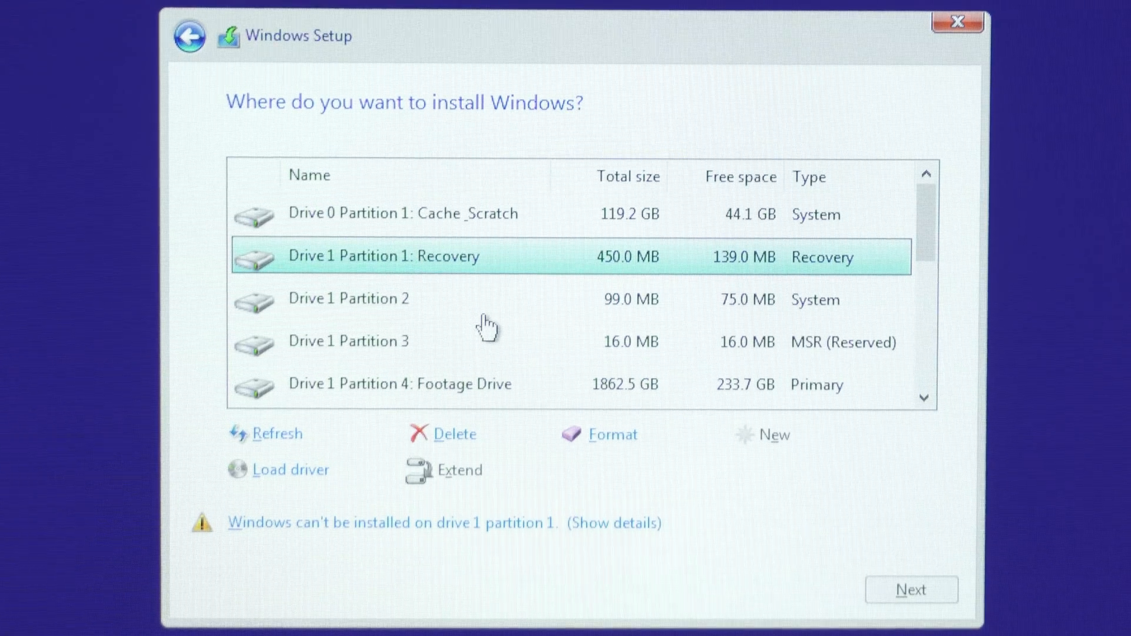
mouse_move(855, 343)
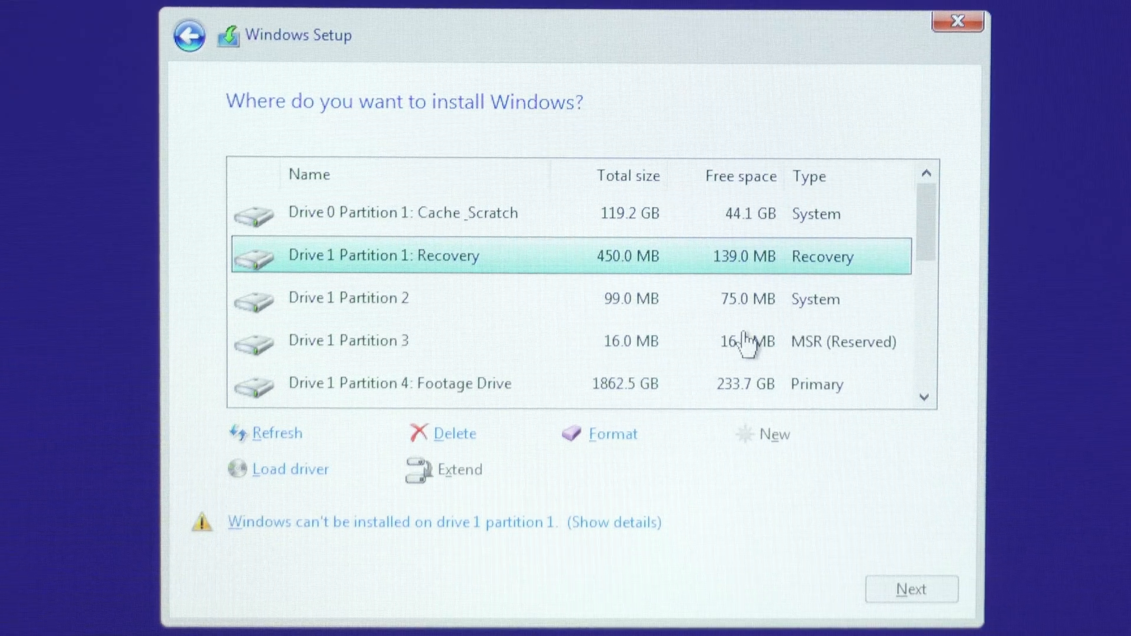
click(462, 298)
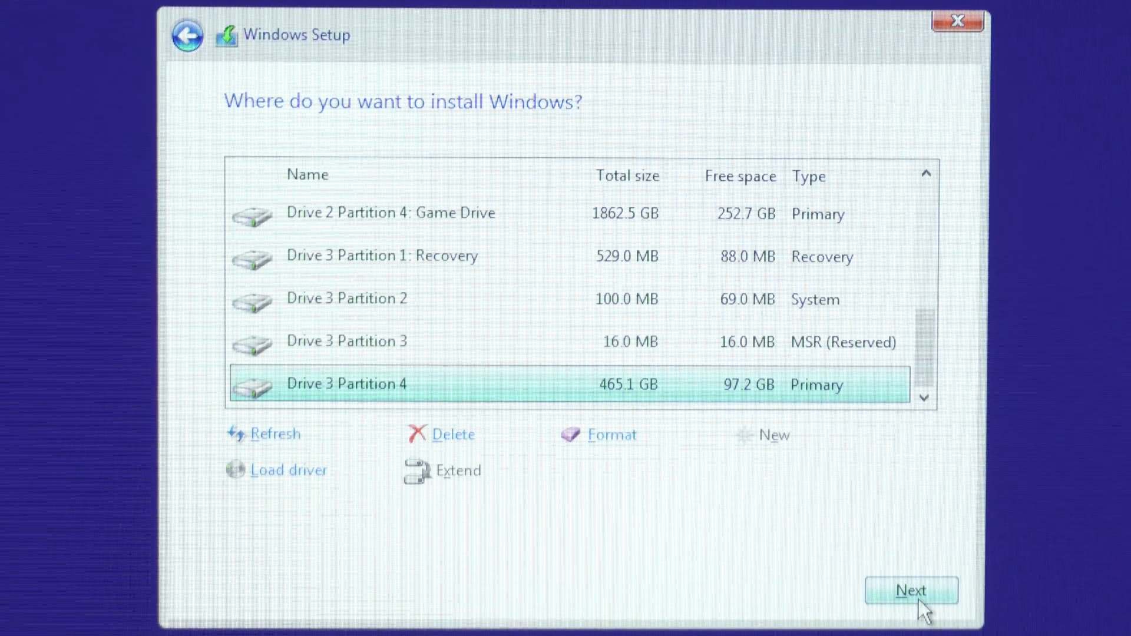
click(910, 591)
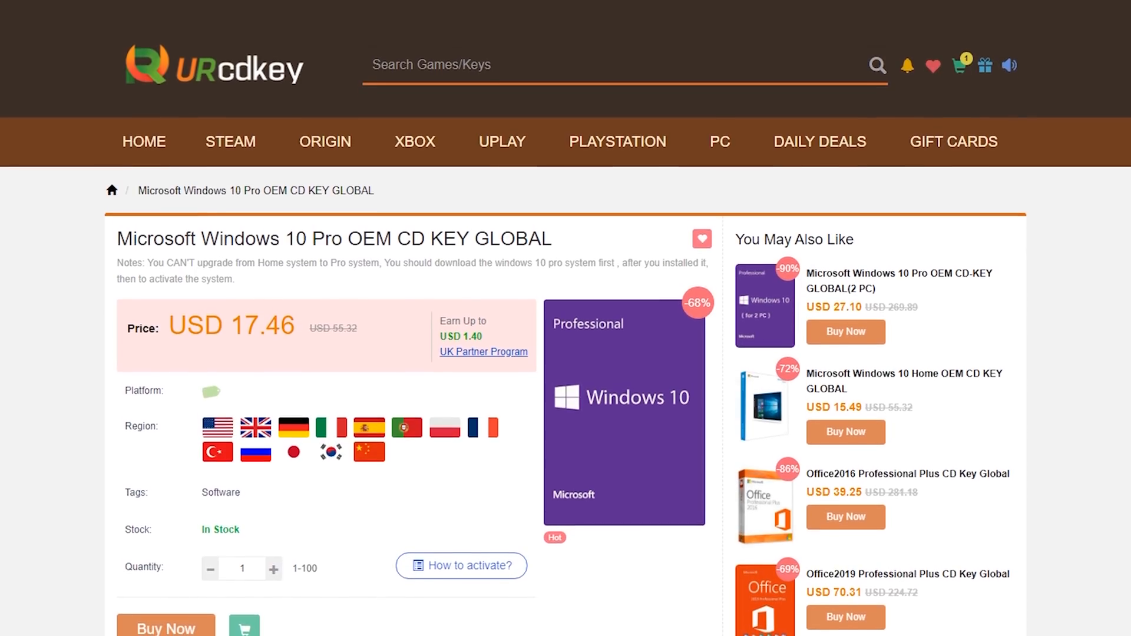
Step: Apply promo code TD20 and buy the Office2019 Professional Plus key, totalling USD 54.54
scroll(down, 3)
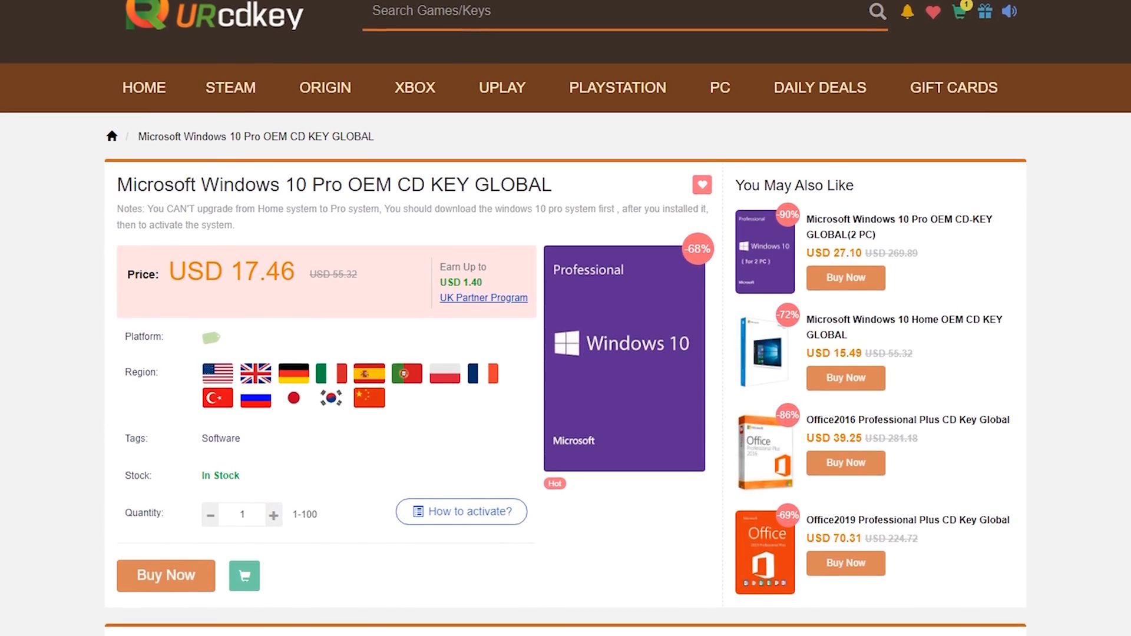
scroll(down, 3)
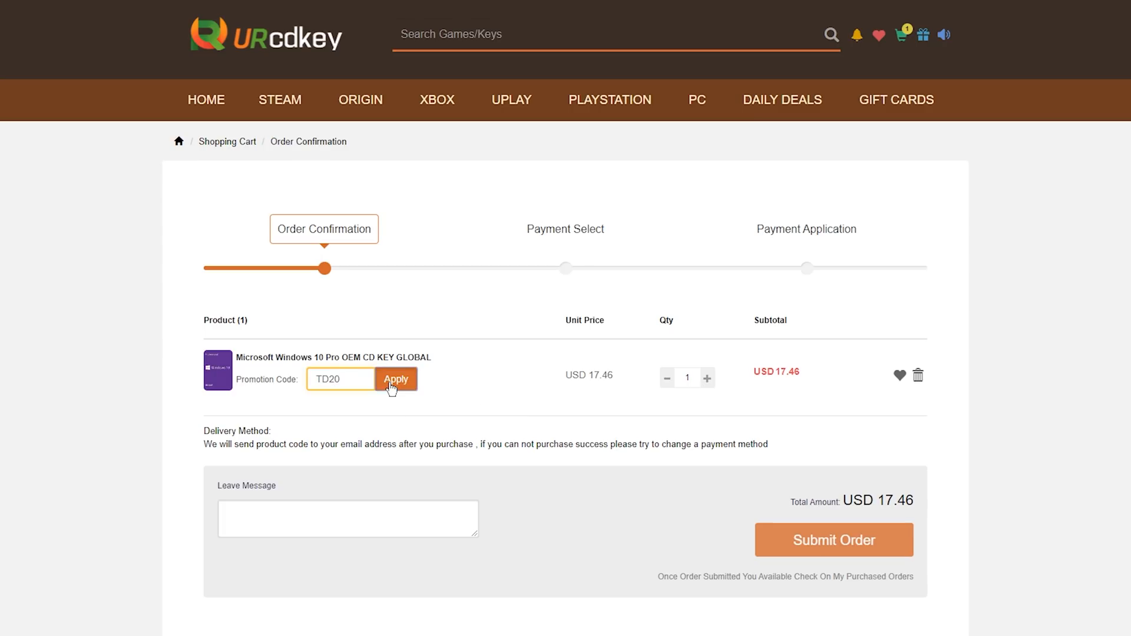
click(395, 379)
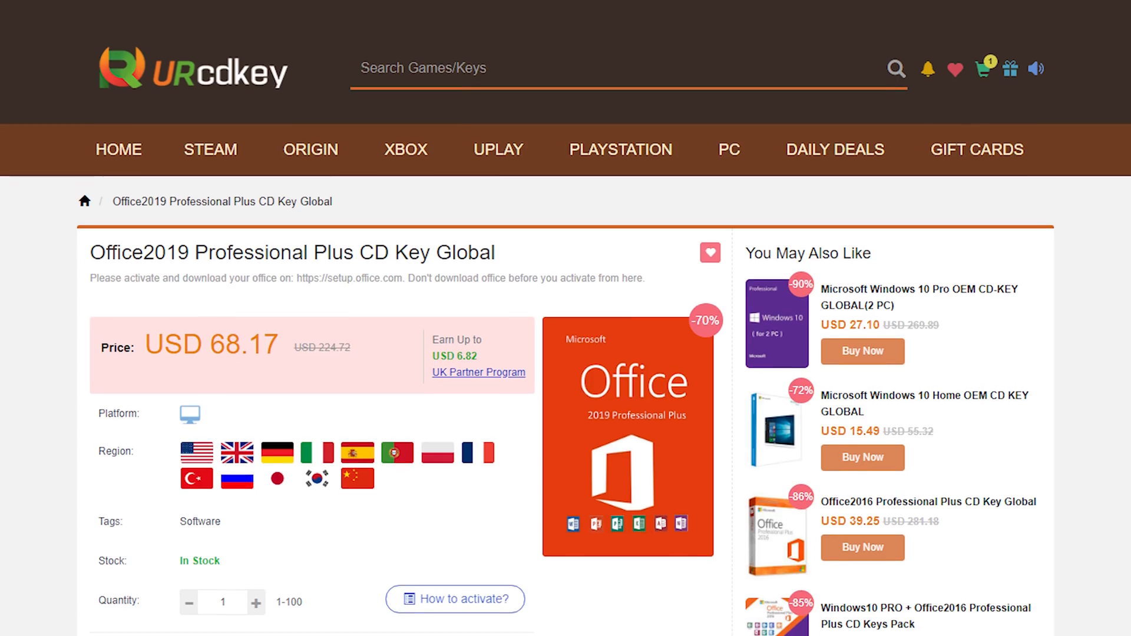
scroll(down, 3)
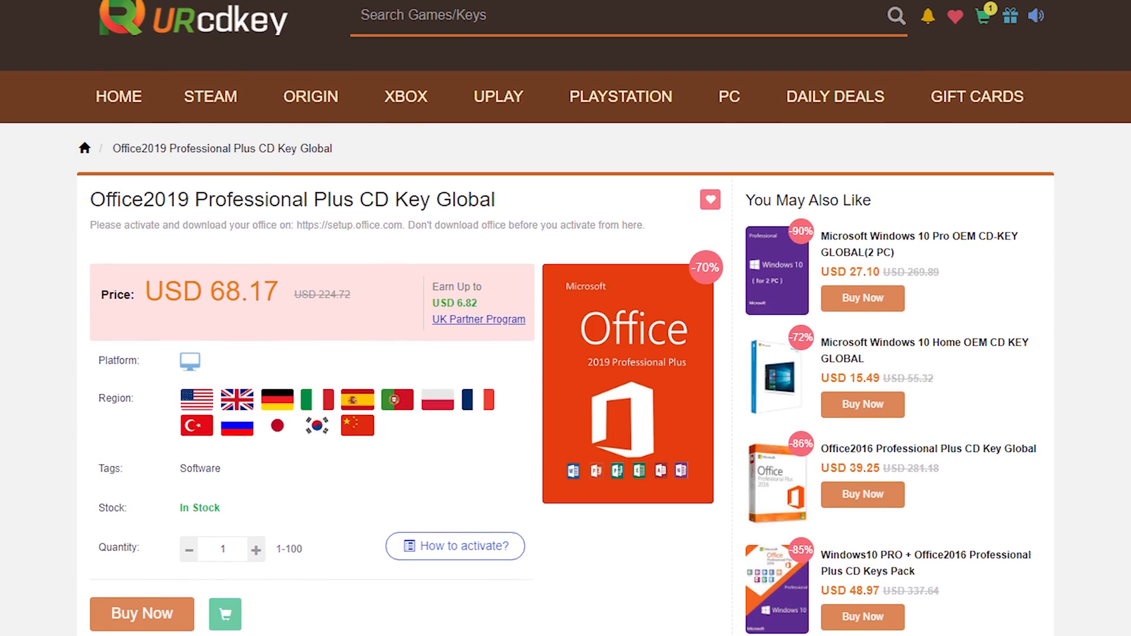
click(141, 613)
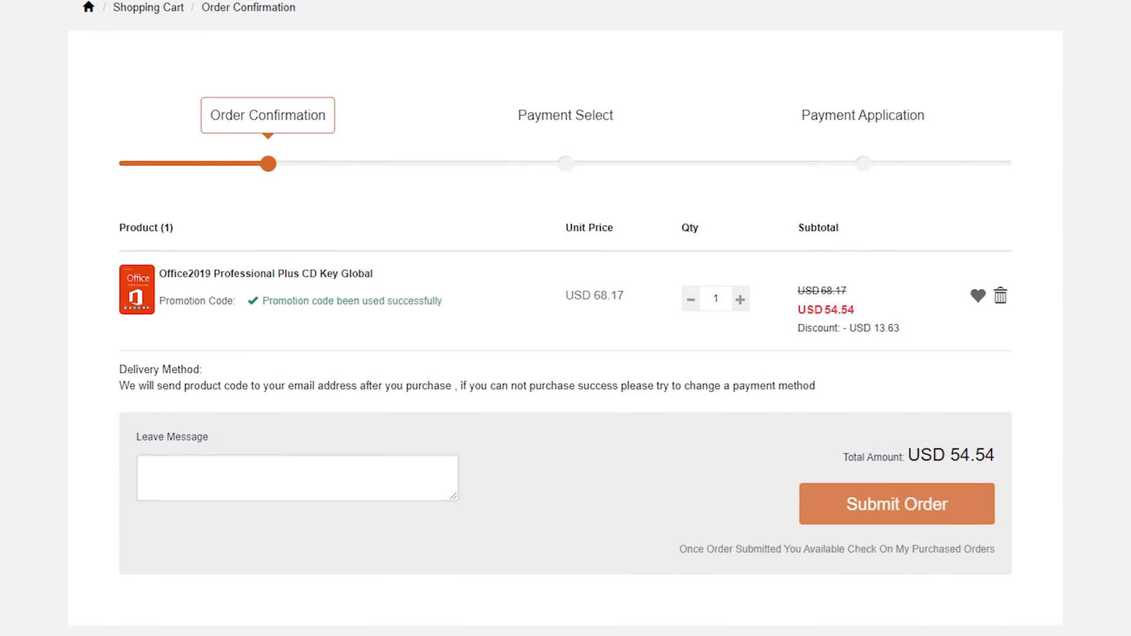
scroll(down, 3)
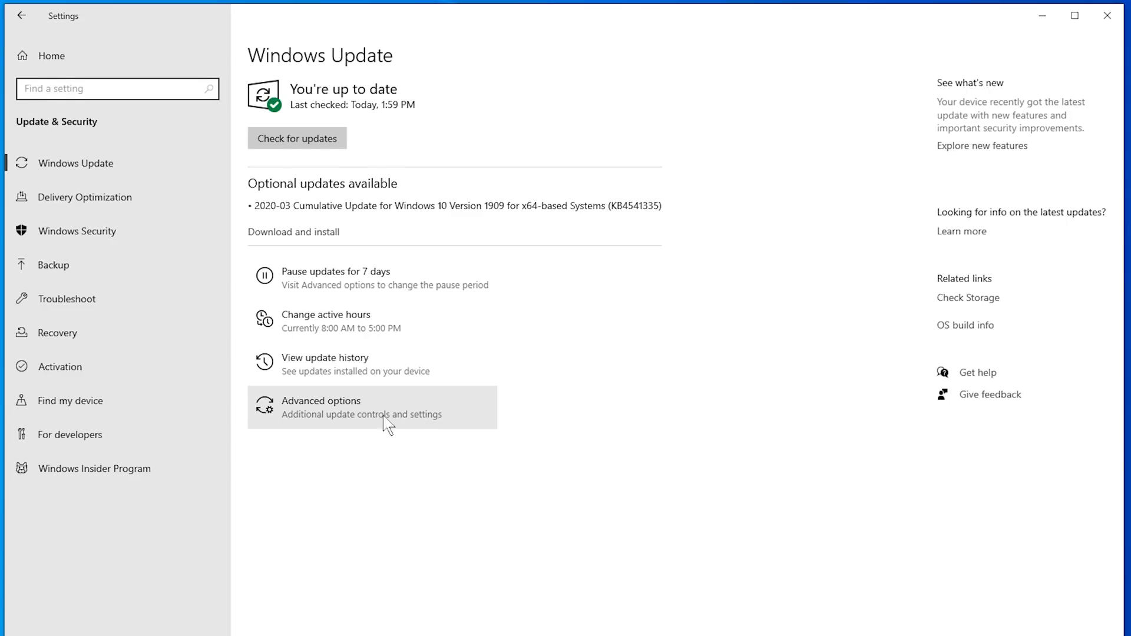
Step: Go to Activation in the Settings sidebar and choose Change product key
click(60, 367)
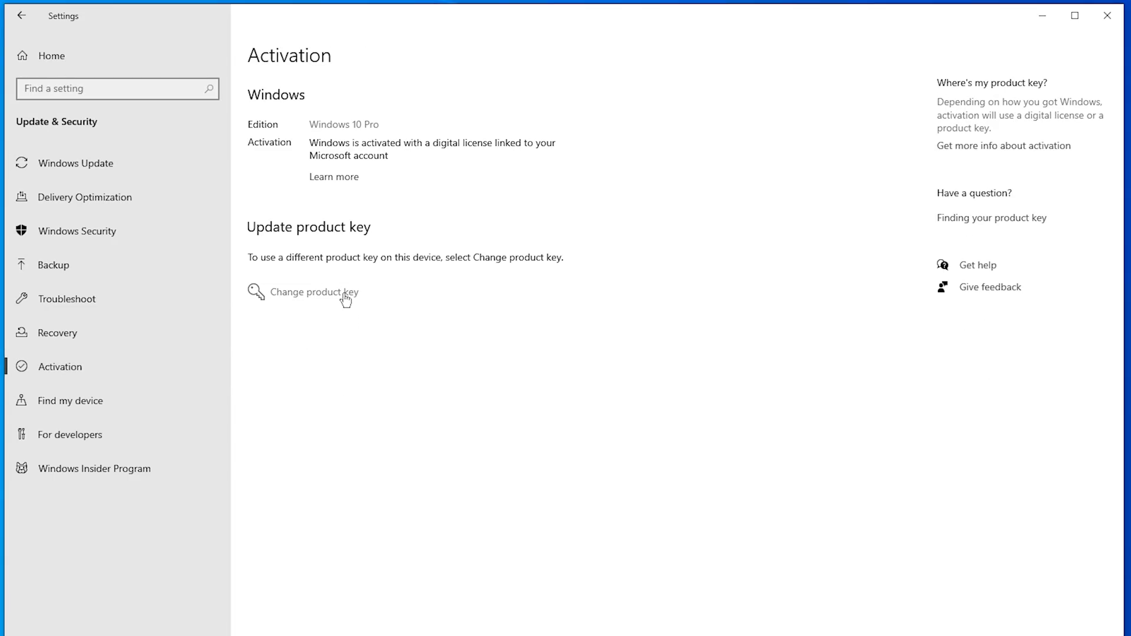
click(313, 292)
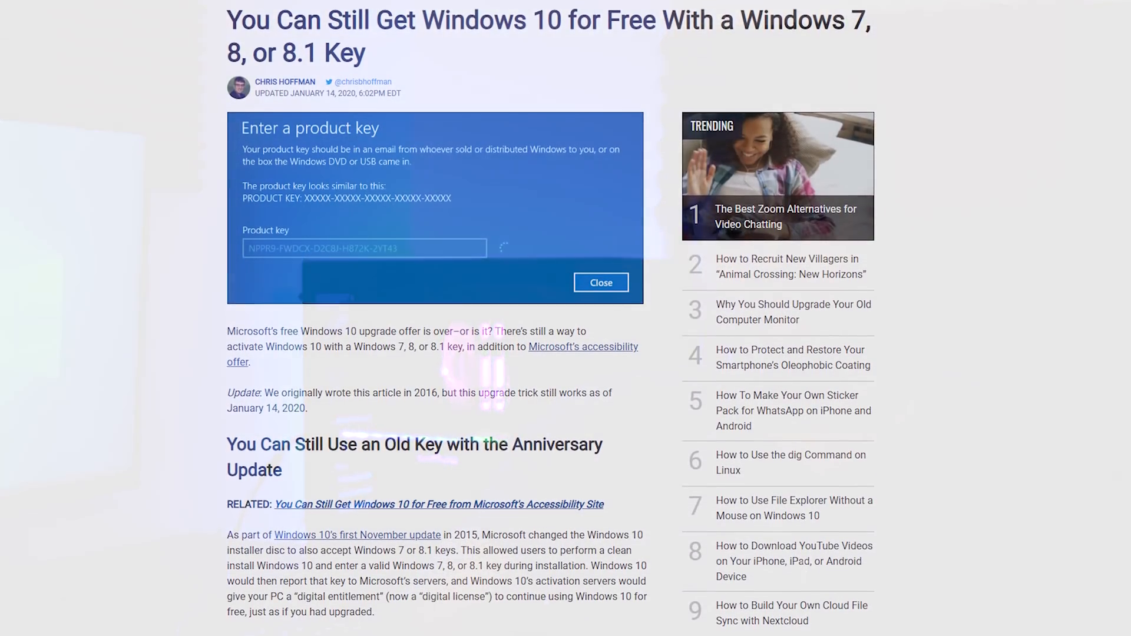
scroll(down, 3)
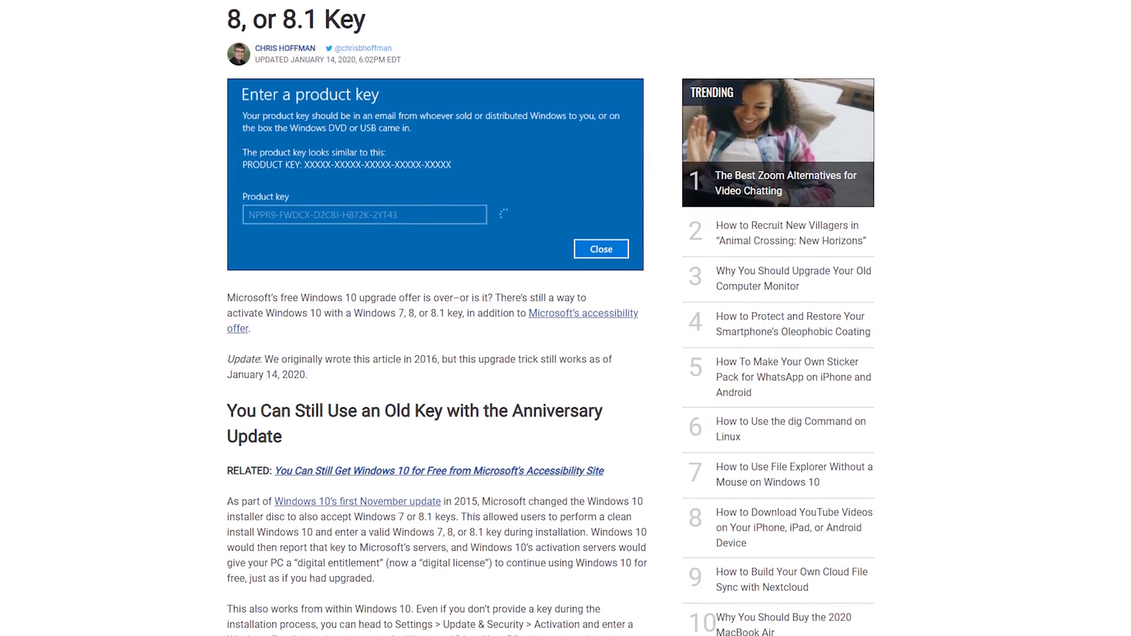
scroll(down, 3)
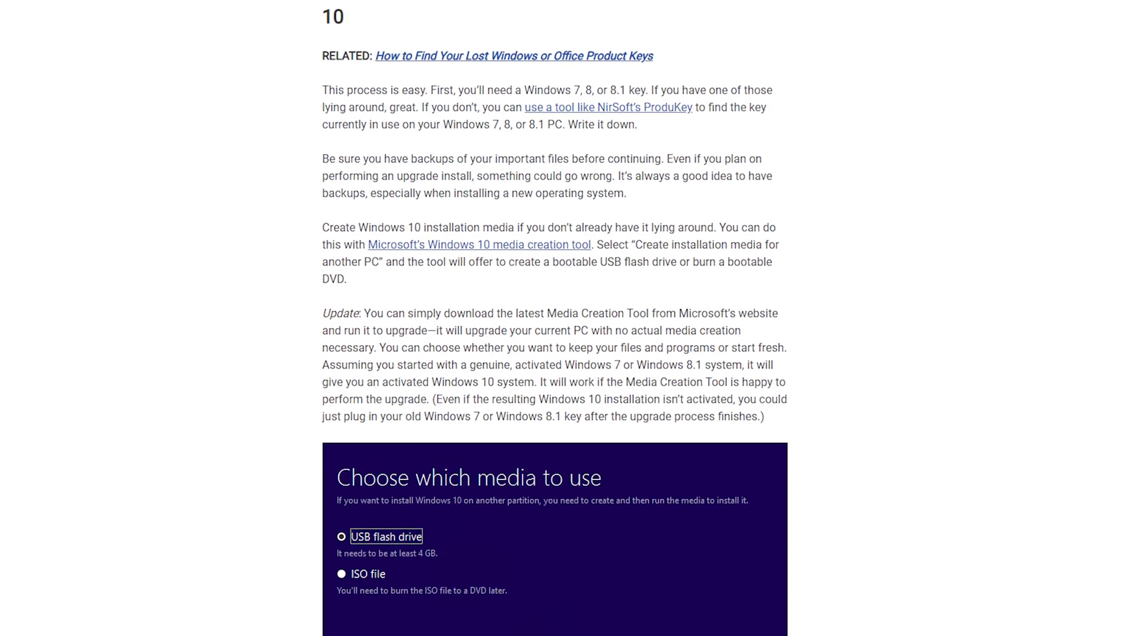
scroll(down, 3)
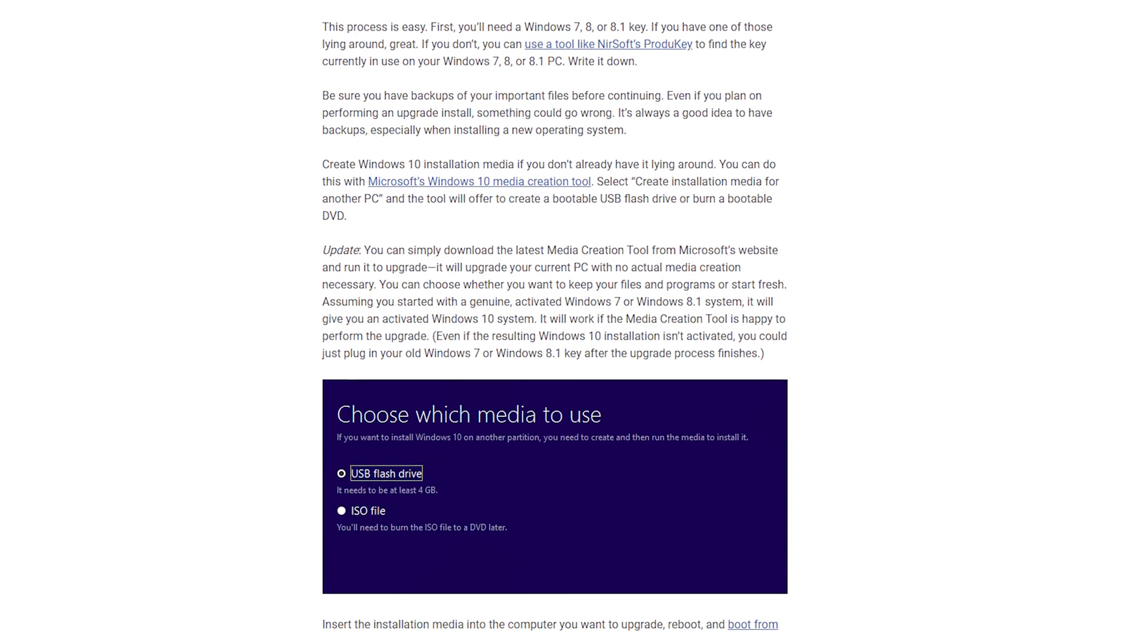
scroll(down, 3)
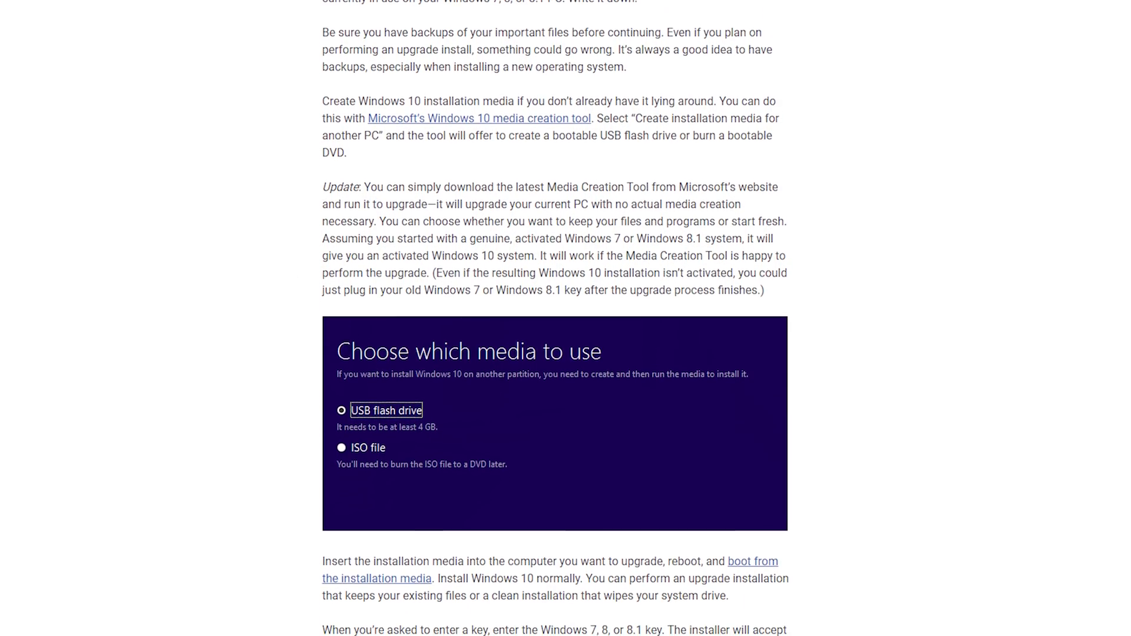
scroll(down, 3)
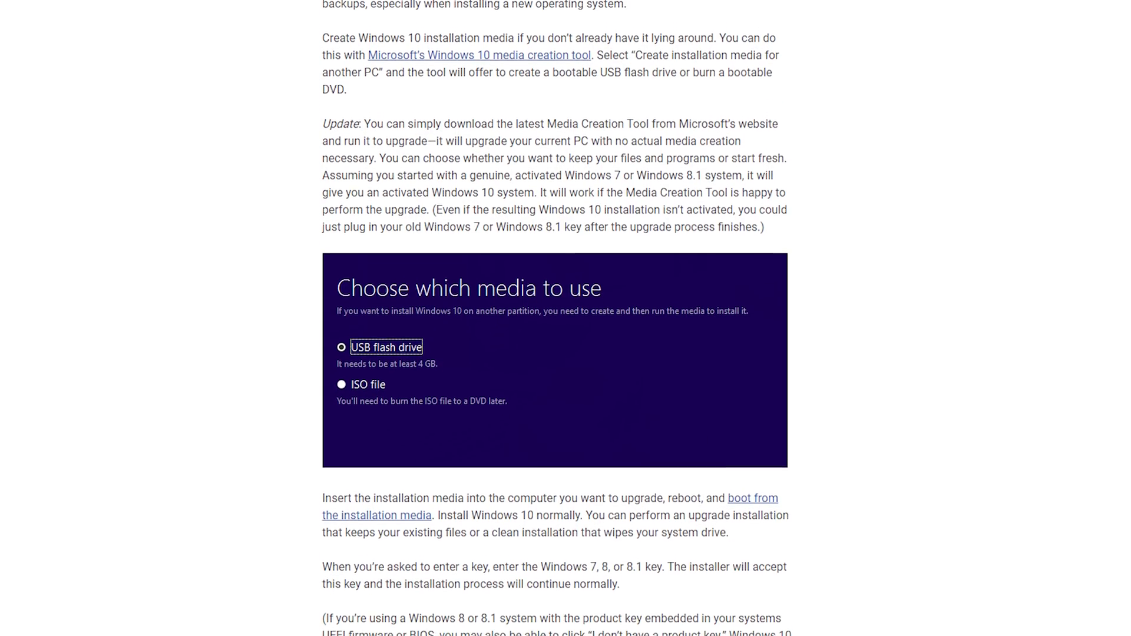